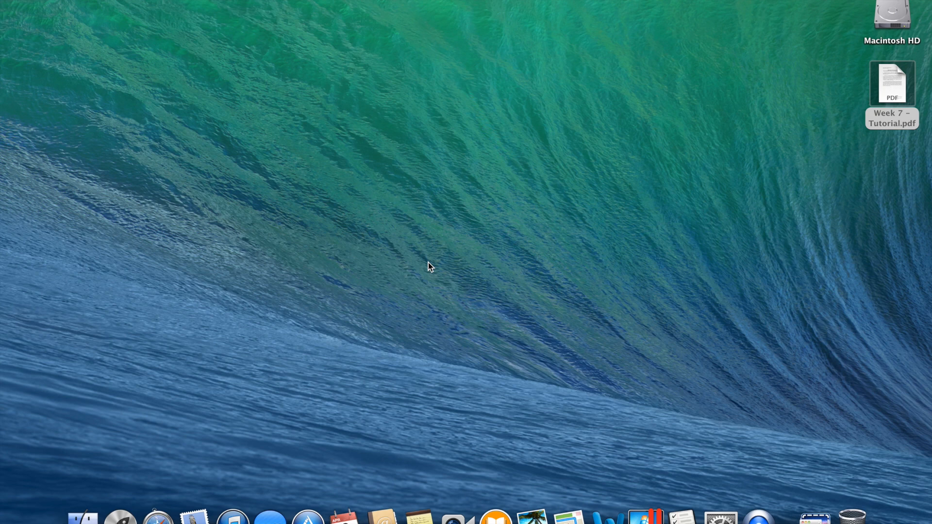
mouse_move(711, 376)
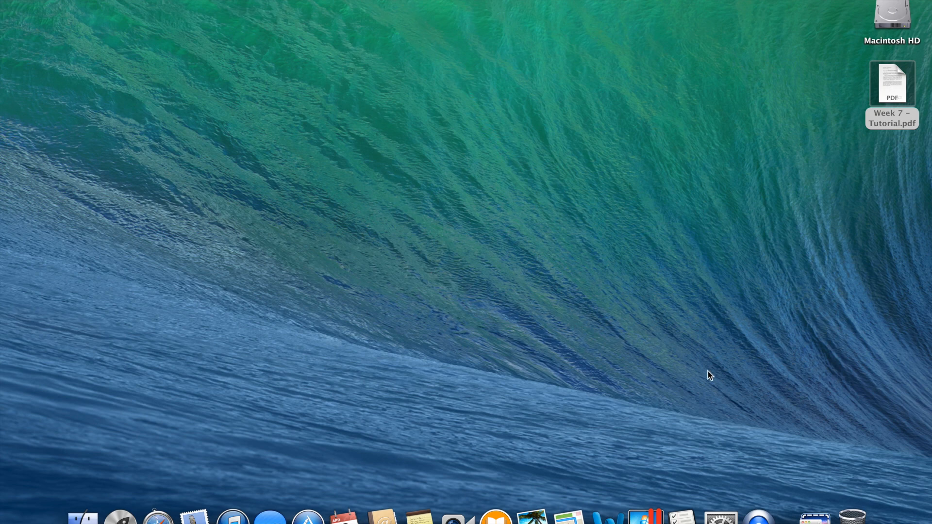
Attempt to launch downloaded Cinch.app from Downloads and dismiss the blocked-app warning
click(815, 514)
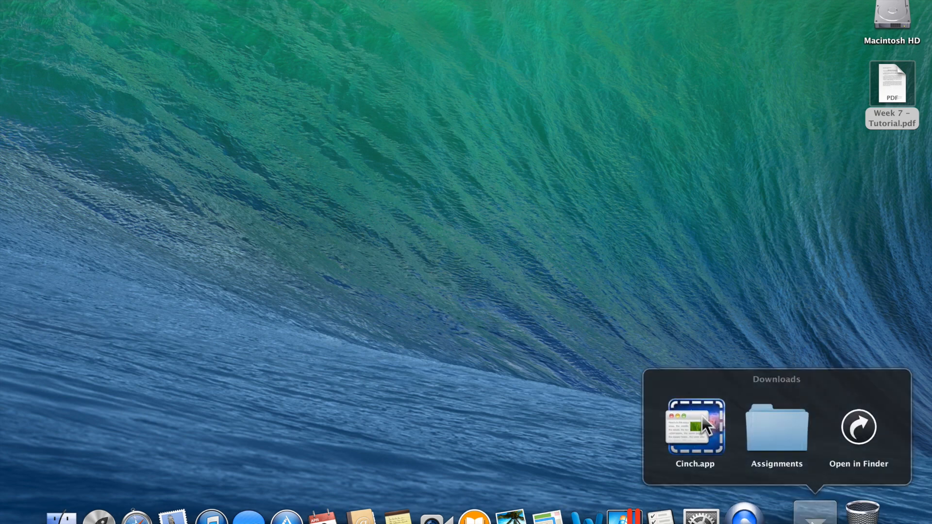
click(713, 432)
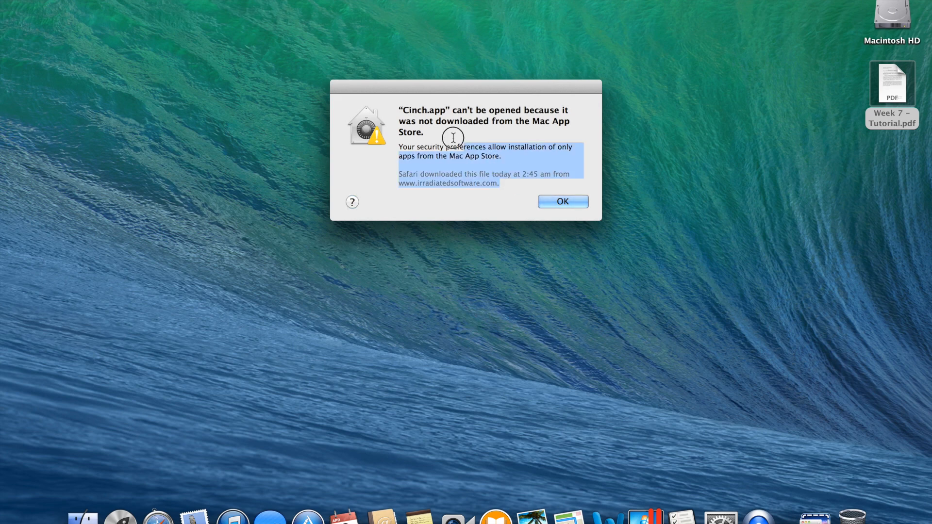
mouse_move(557, 185)
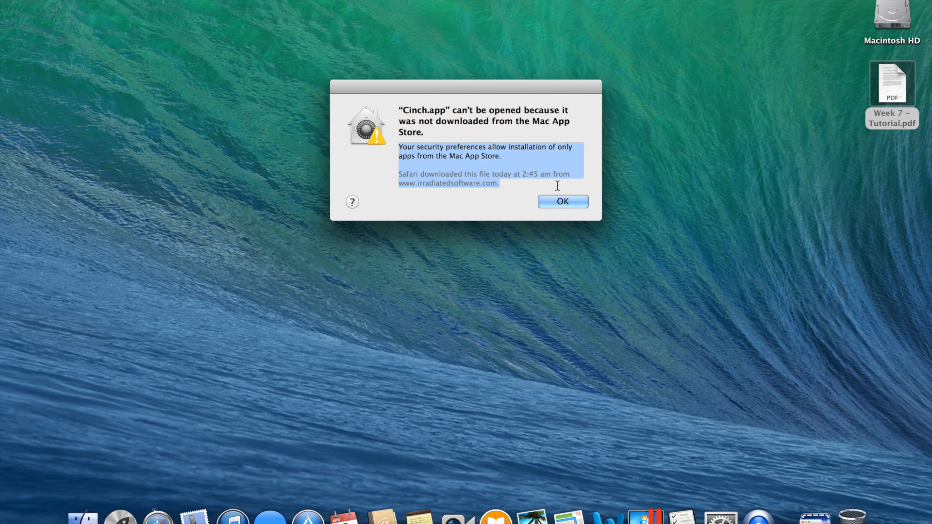
click(562, 201)
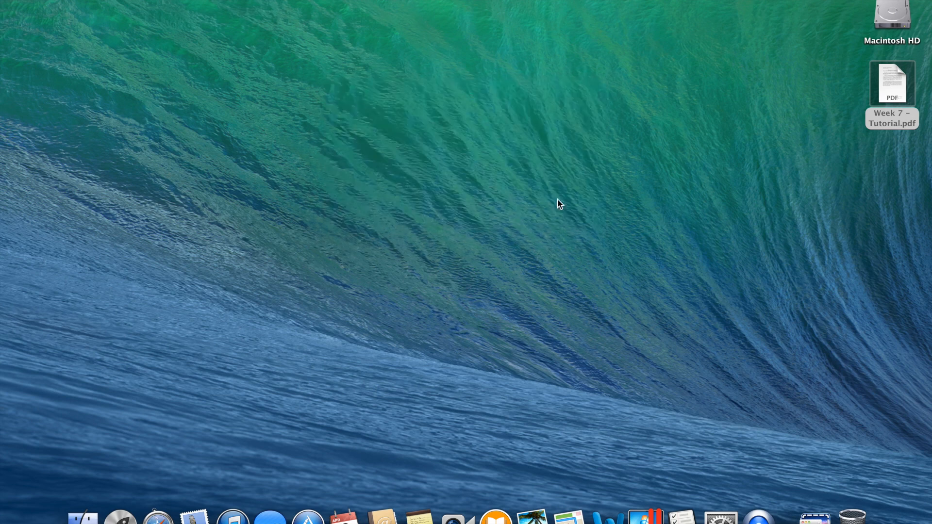
mouse_move(721, 516)
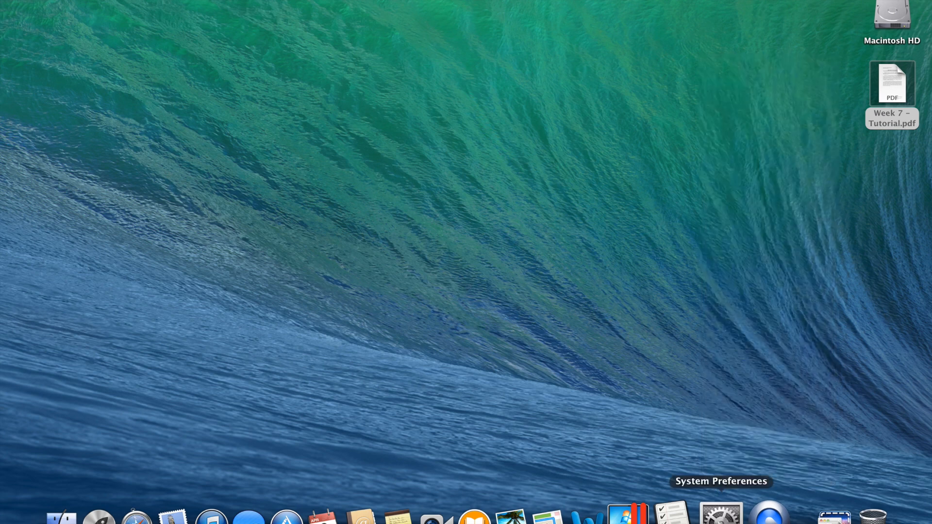
Bring up System Preferences and go to Security & Privacy
click(720, 514)
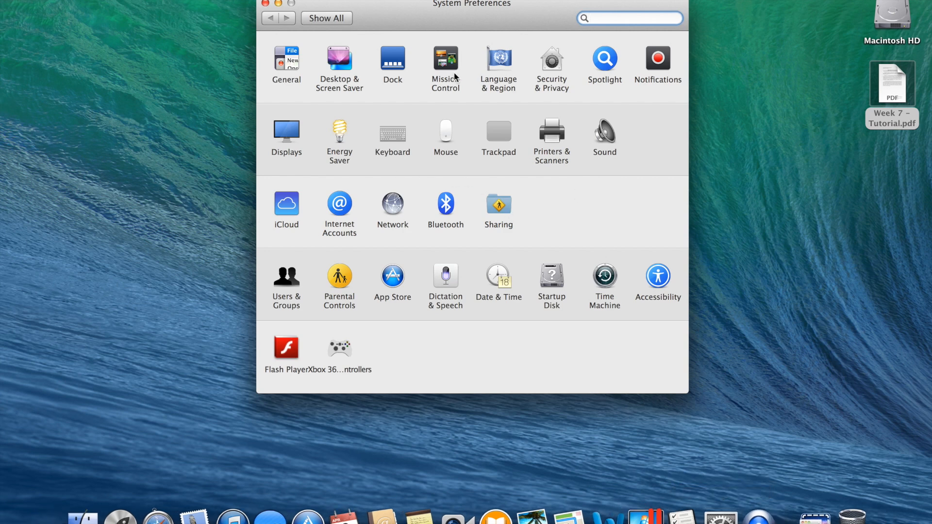
mouse_move(549, 61)
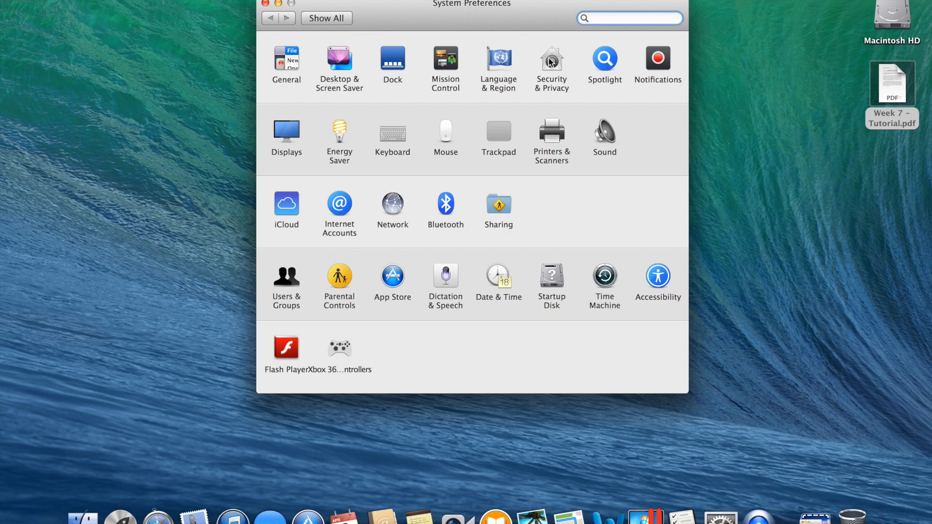
click(551, 59)
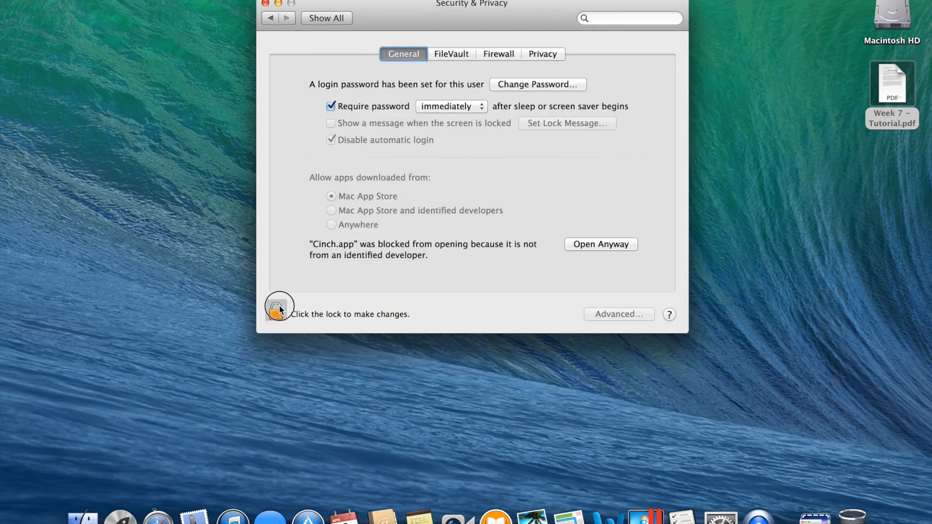
Unlock Security & Privacy with the administrator password so settings are editable
click(279, 306)
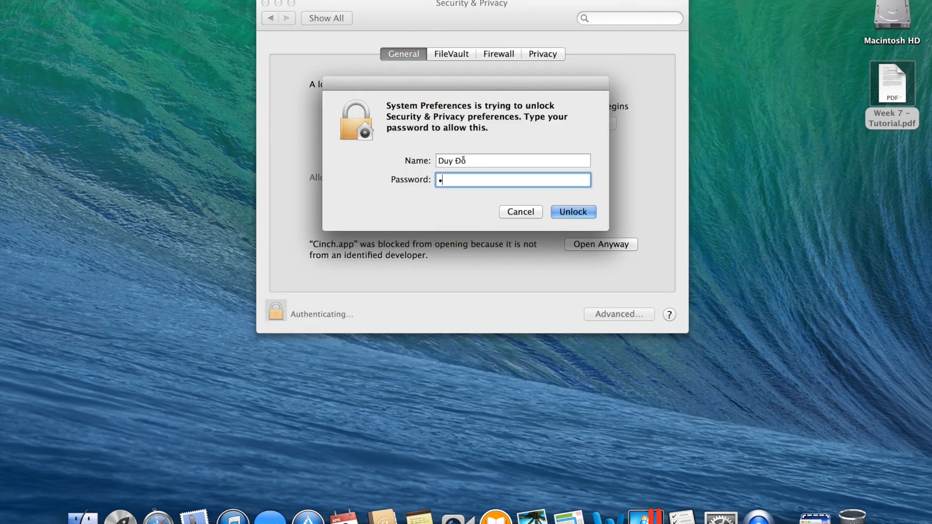
text(•••)
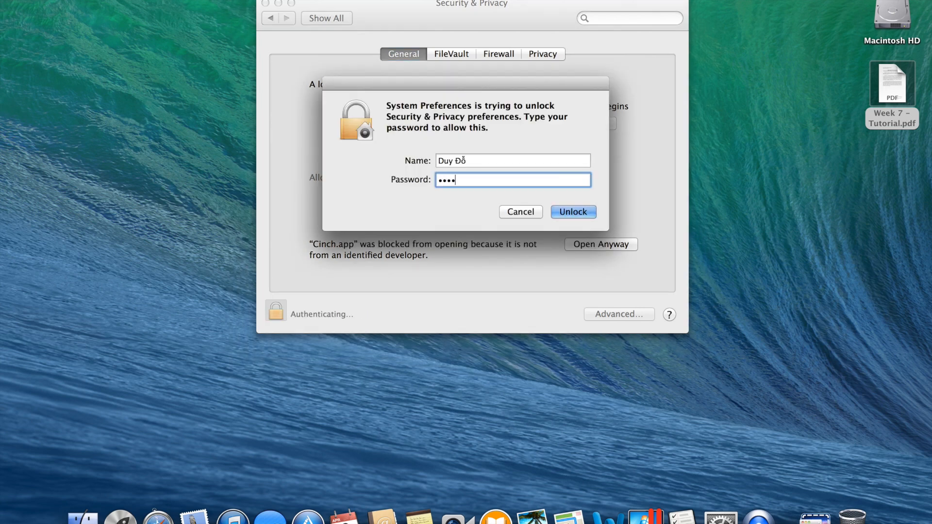
click(572, 212)
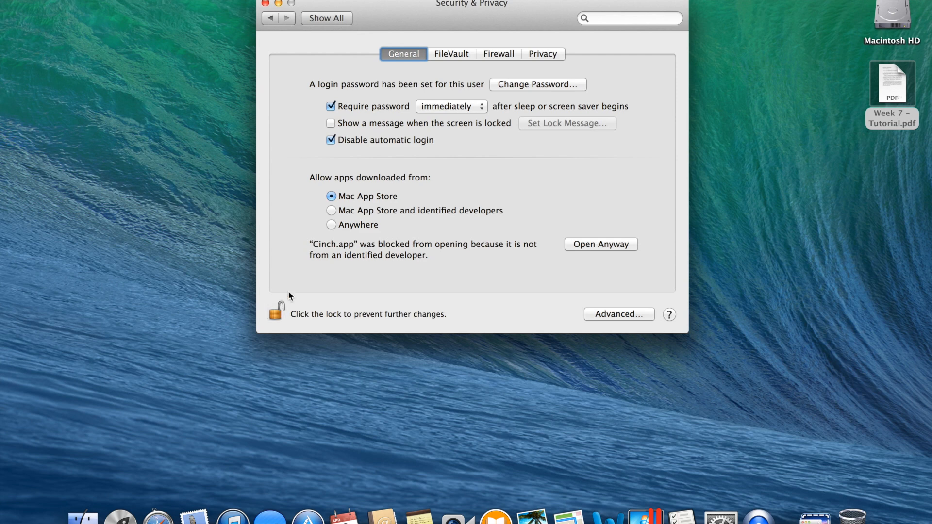
mouse_move(479, 263)
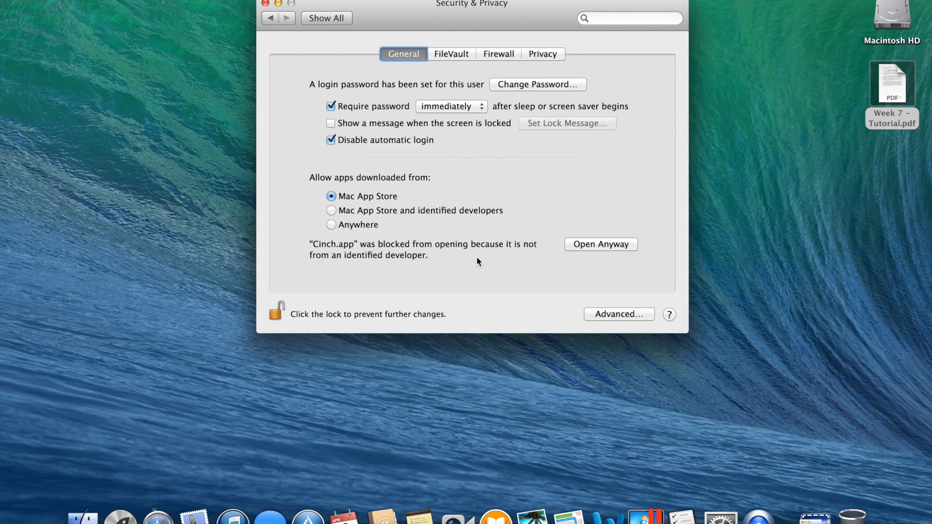
mouse_move(590, 251)
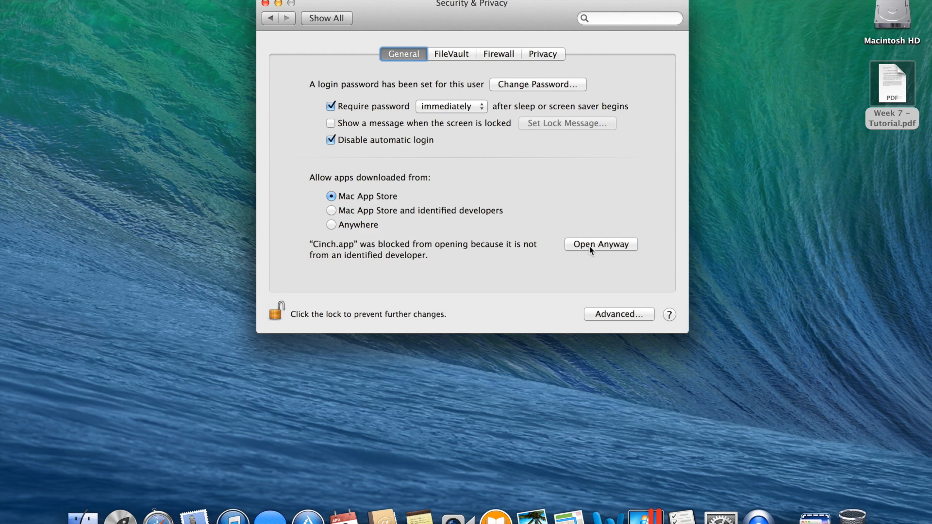
mouse_move(607, 255)
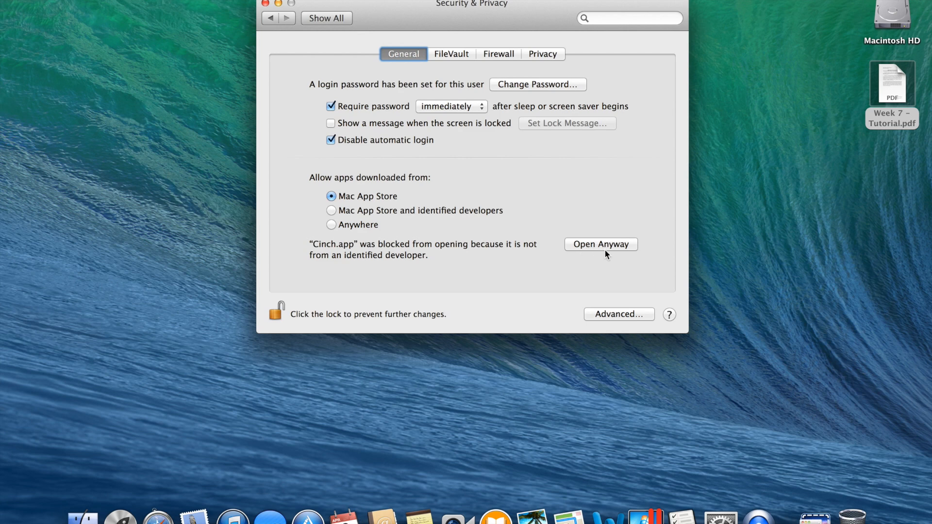
mouse_move(606, 253)
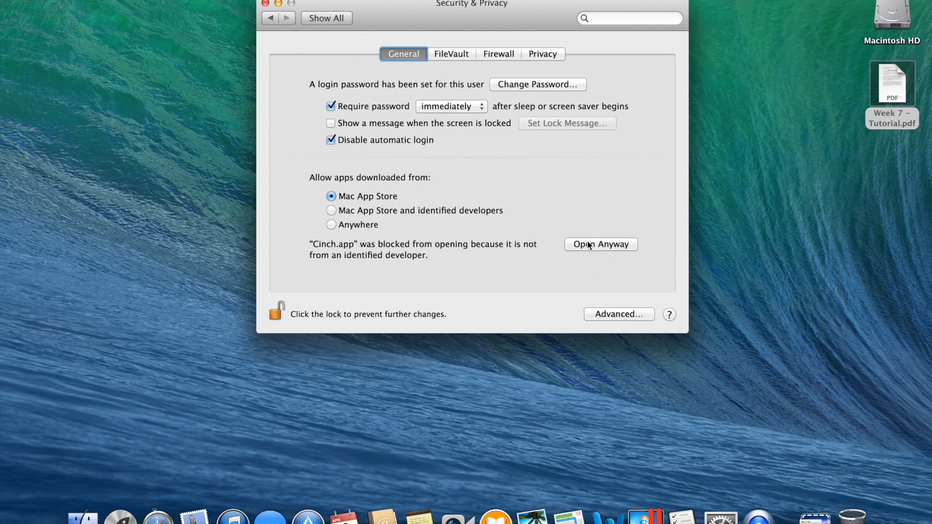
Start Open Anyway for Cinch.app, then cancel the one-off exception confirmation
click(601, 244)
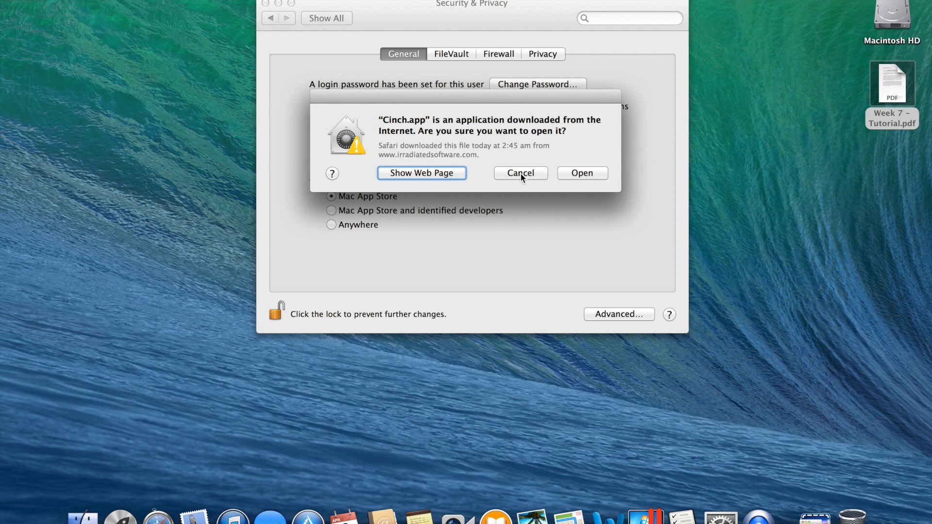
click(521, 173)
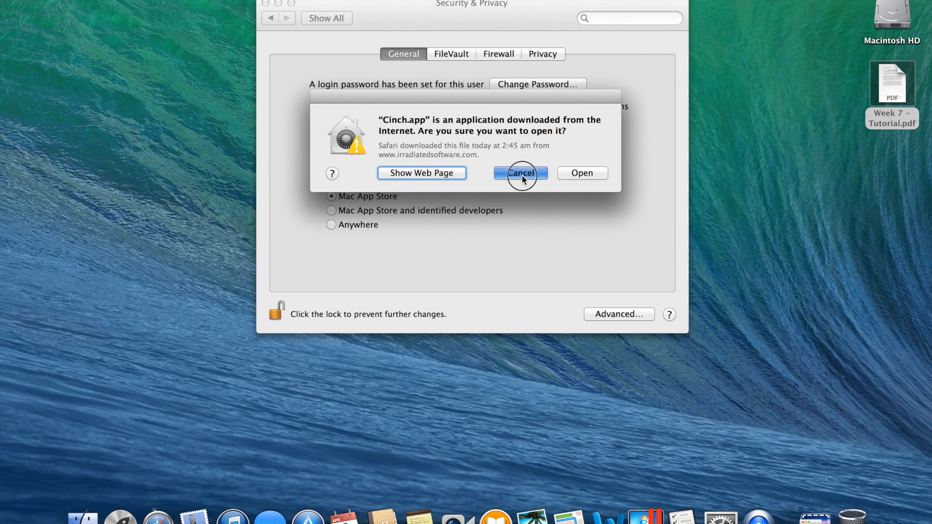
click(520, 172)
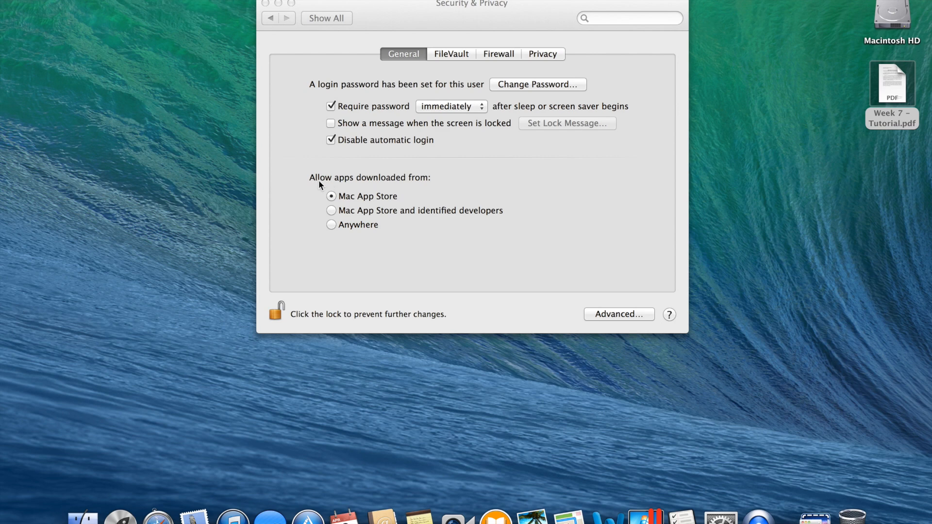
mouse_move(379, 188)
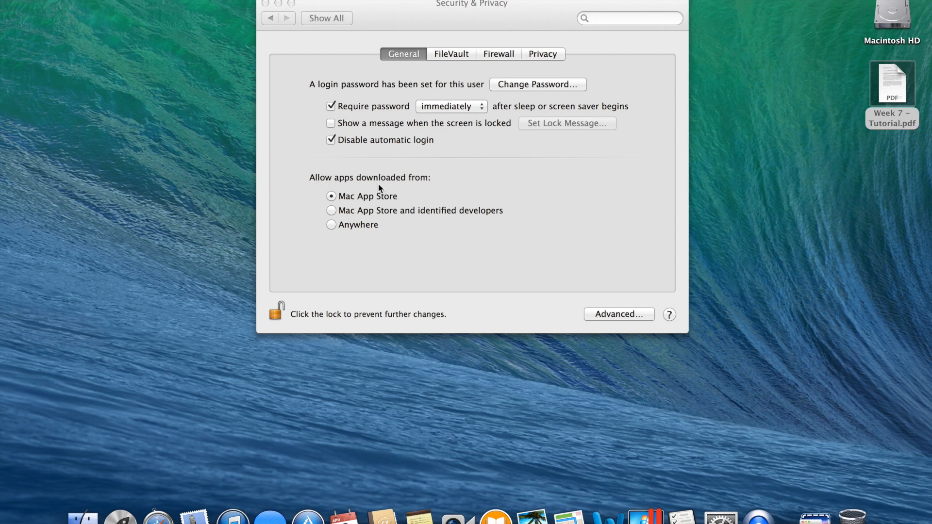
mouse_move(417, 189)
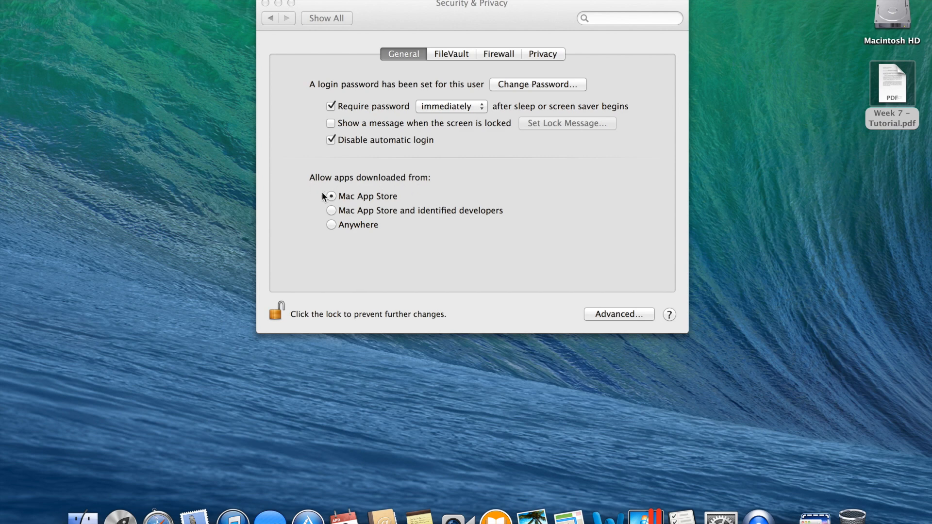
Select Anywhere, confirm Allow From Anywhere, and close Security & Privacy
click(331, 225)
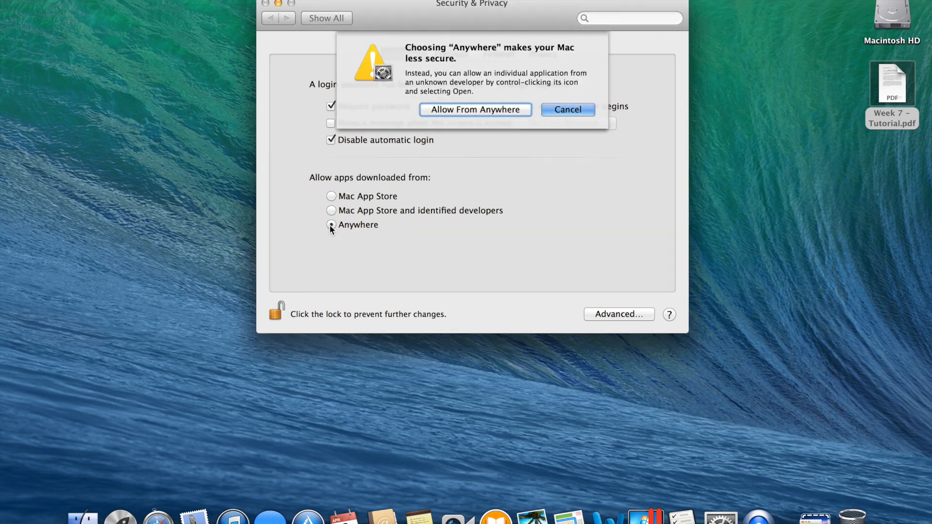
click(331, 225)
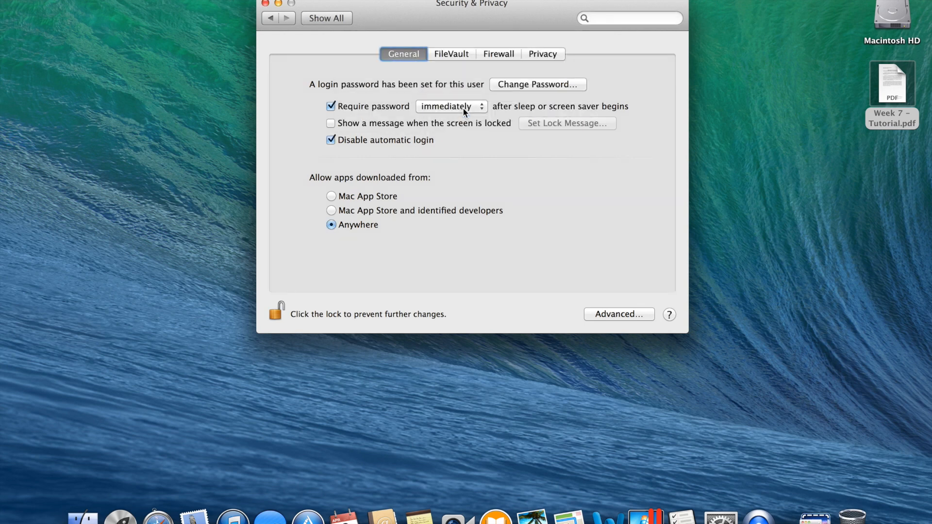
mouse_move(267, 11)
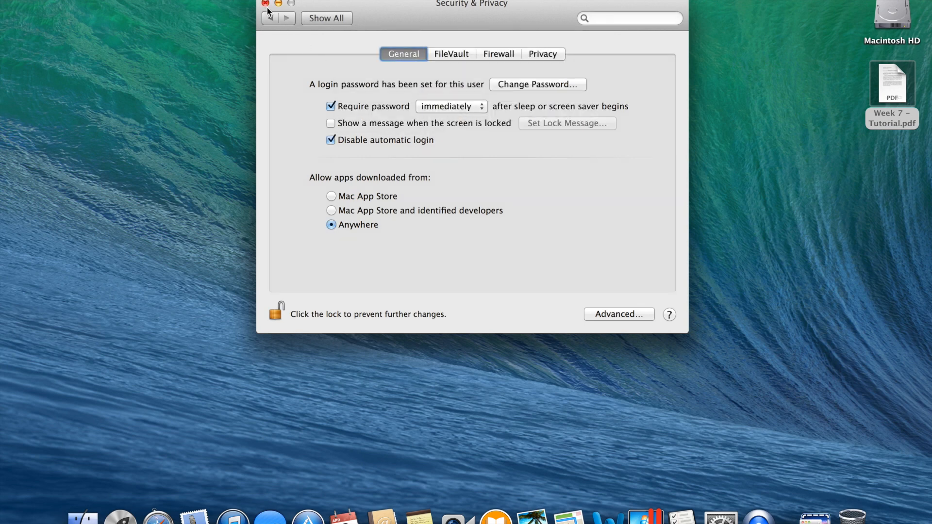
click(265, 4)
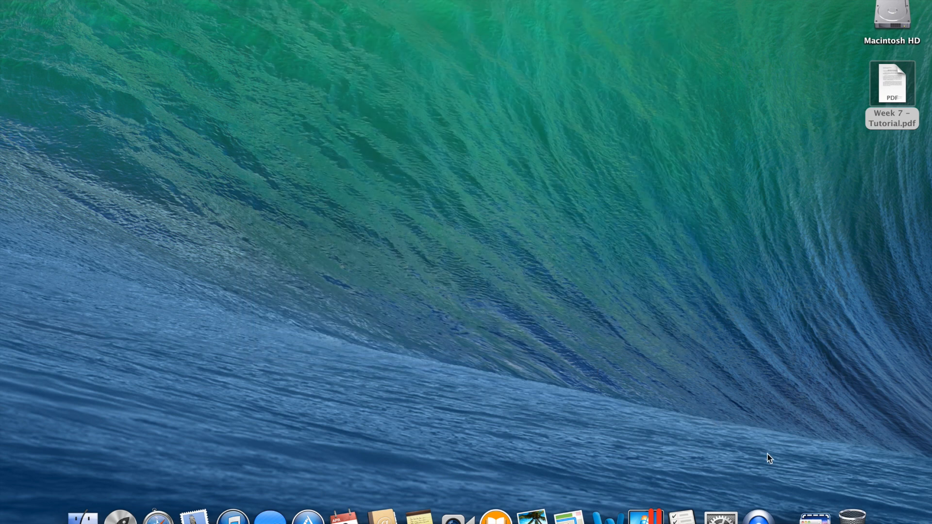
mouse_move(714, 438)
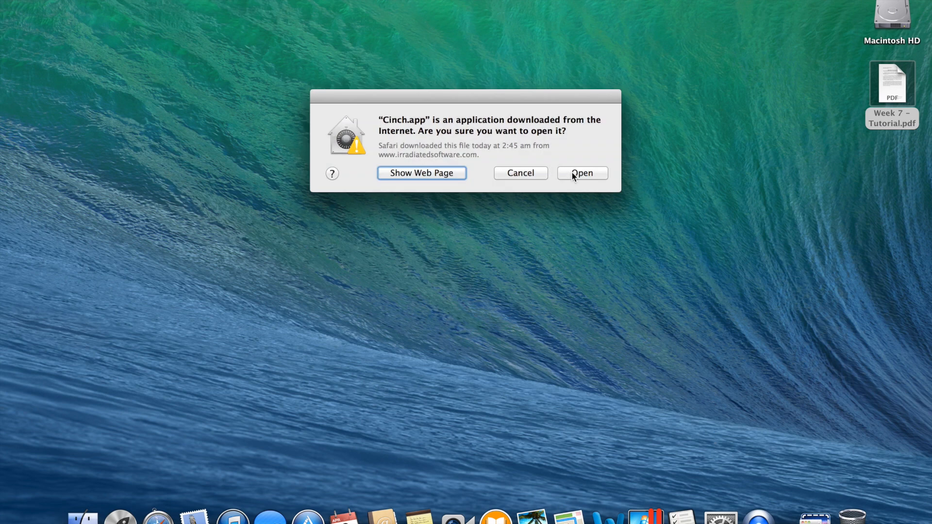
Confirm opening Cinch.app and continue past the Setup Assistant introduction to Accessibility Required
click(581, 173)
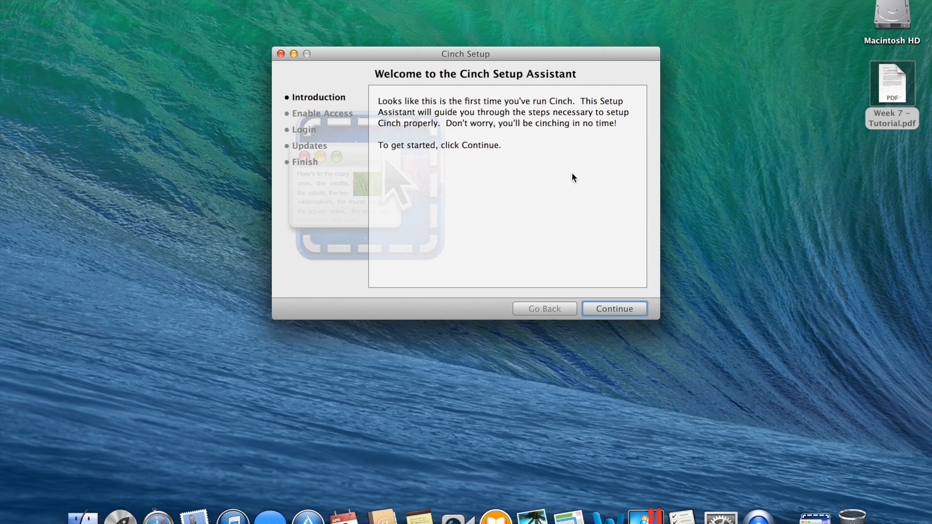
click(615, 309)
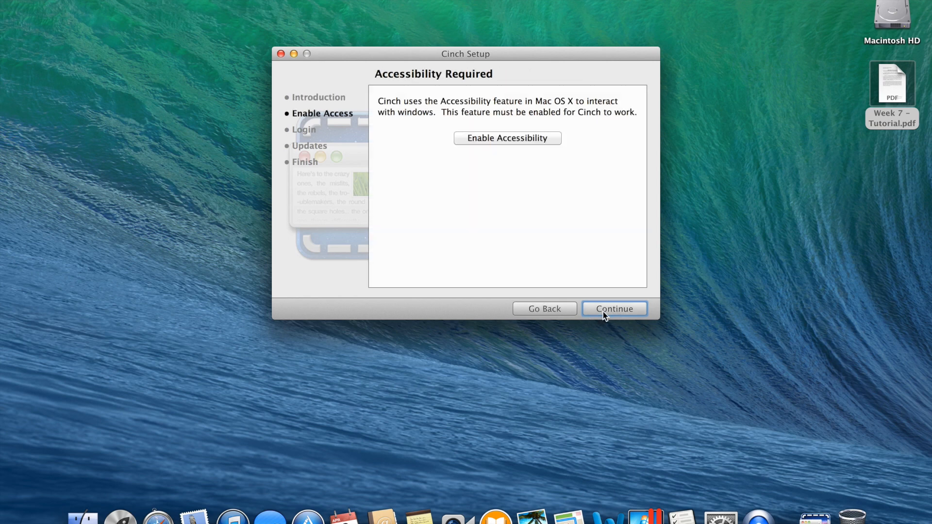
mouse_move(540, 106)
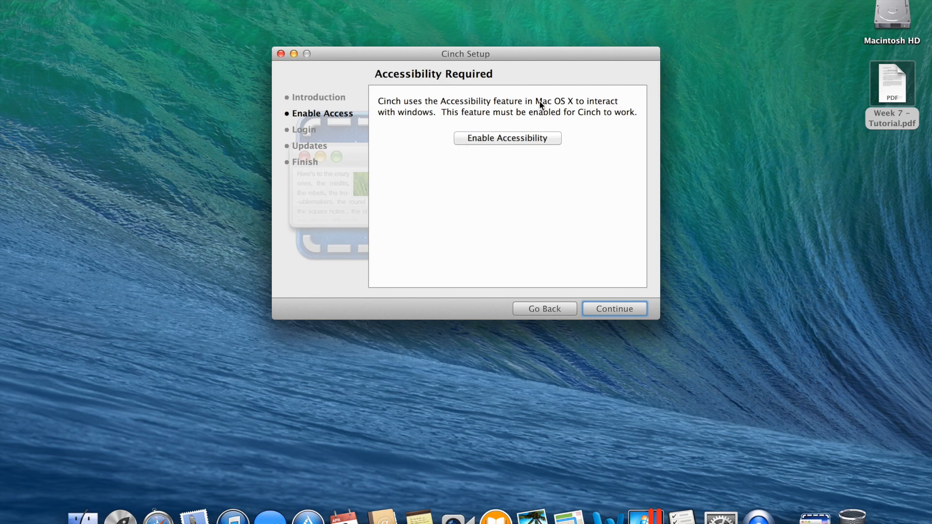
mouse_move(562, 53)
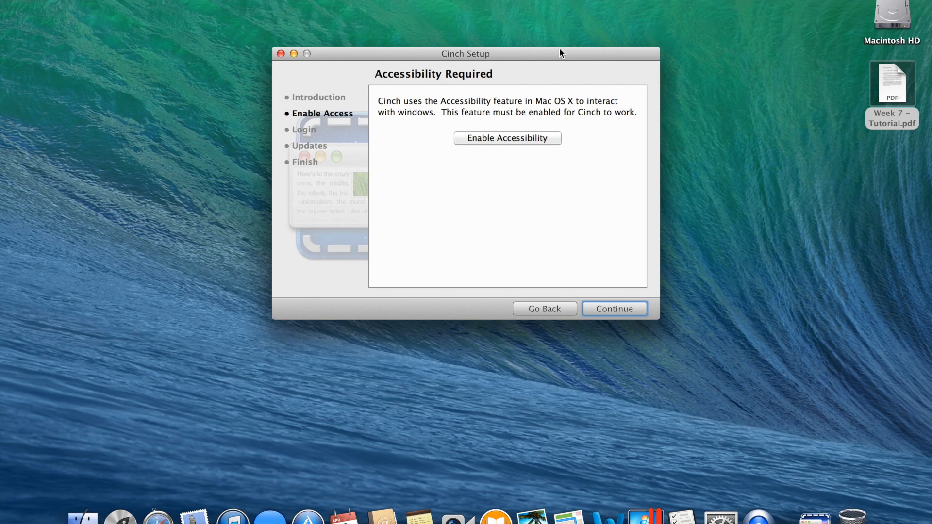